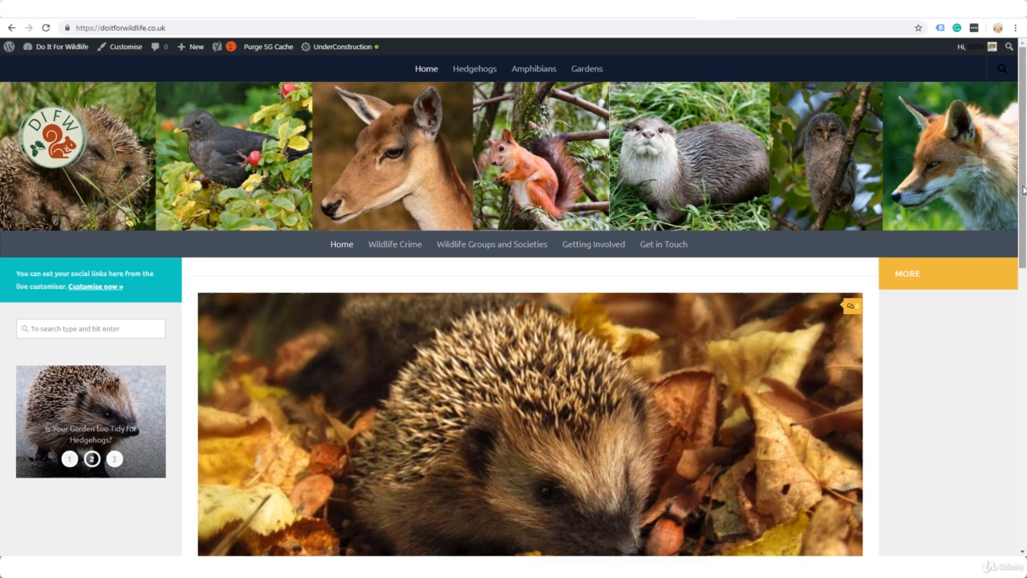
# Scroll the homepage down to view the sidebar slideshow beside the hedgehog post
pyautogui.scroll(-3)
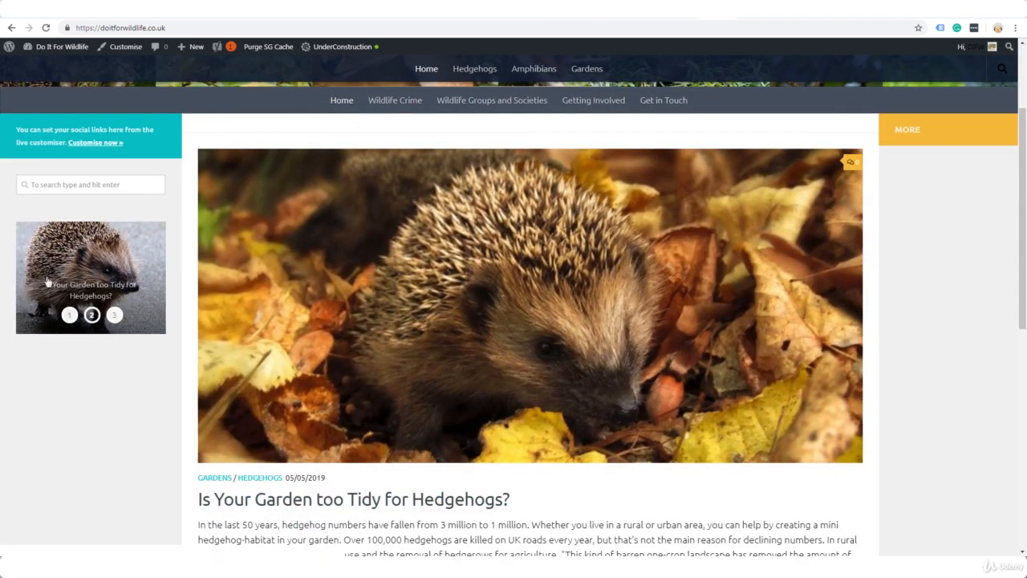
pyautogui.moveTo(136, 286)
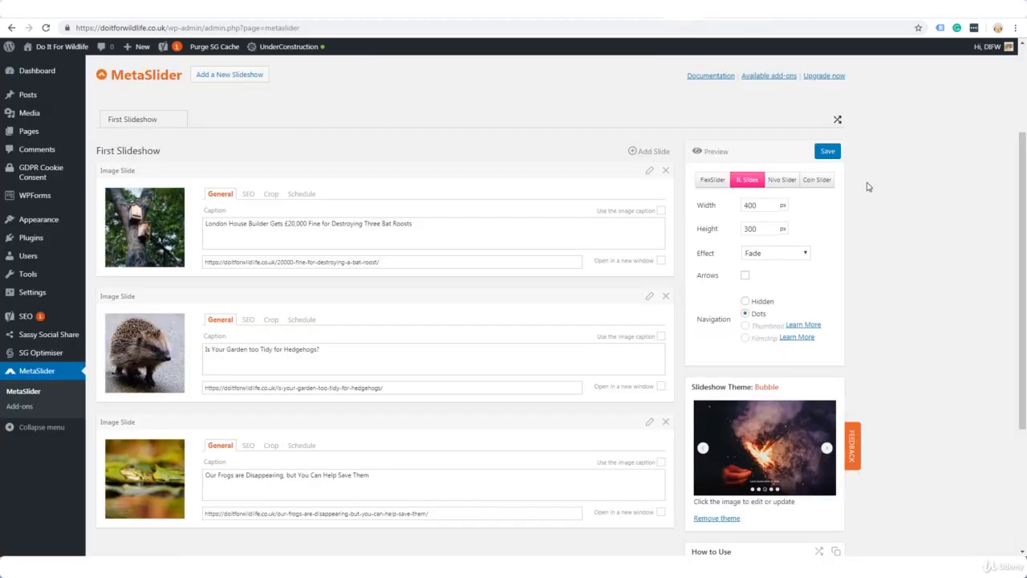
pyautogui.scroll(-3)
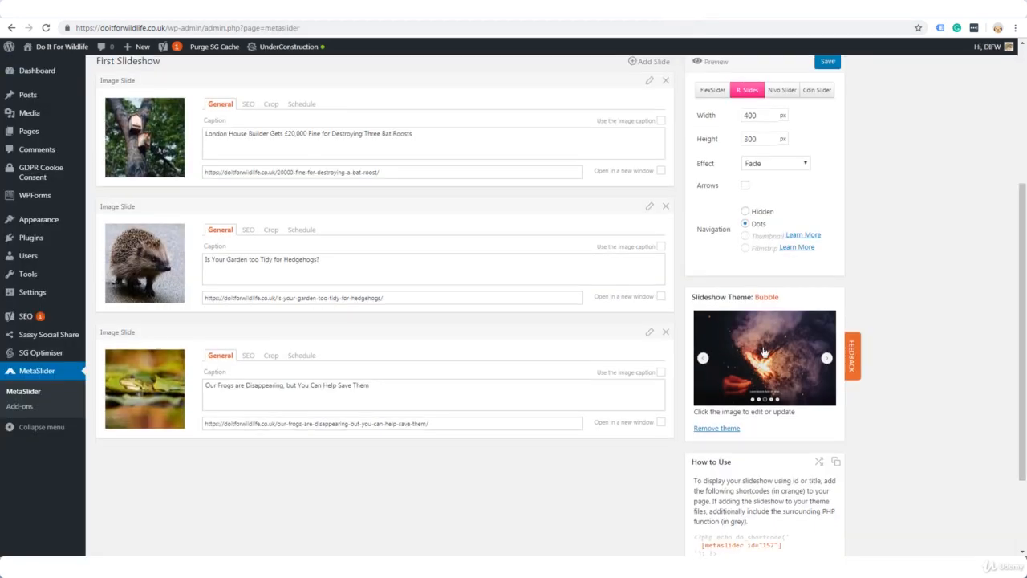
pyautogui.moveTo(884, 329)
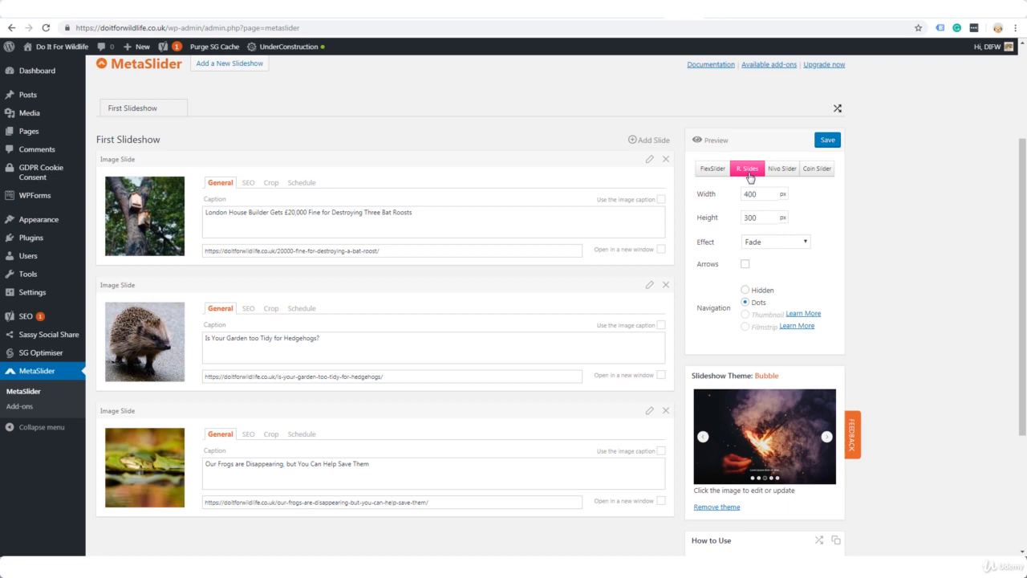
pyautogui.moveTo(711, 188)
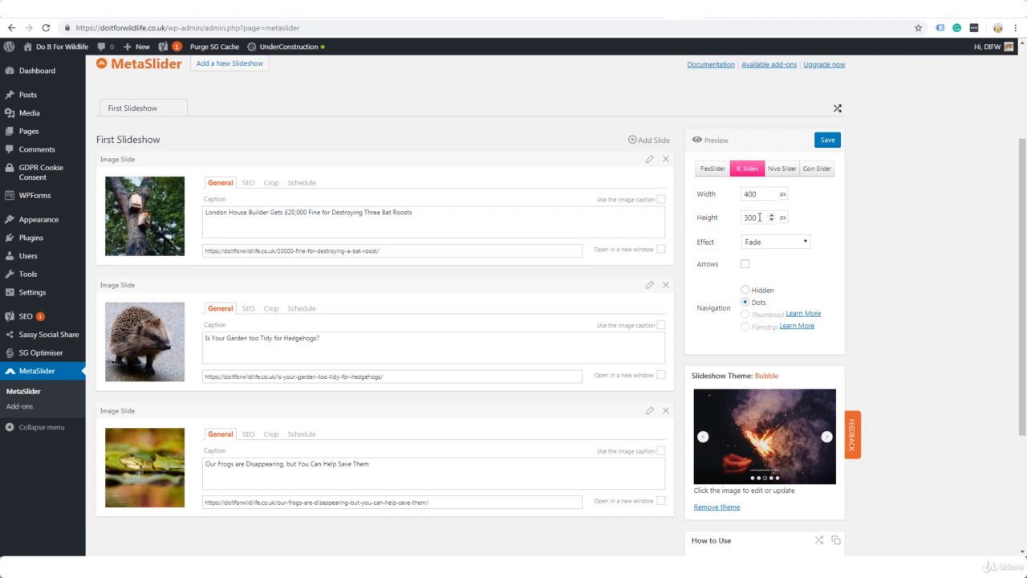
pyautogui.moveTo(886, 224)
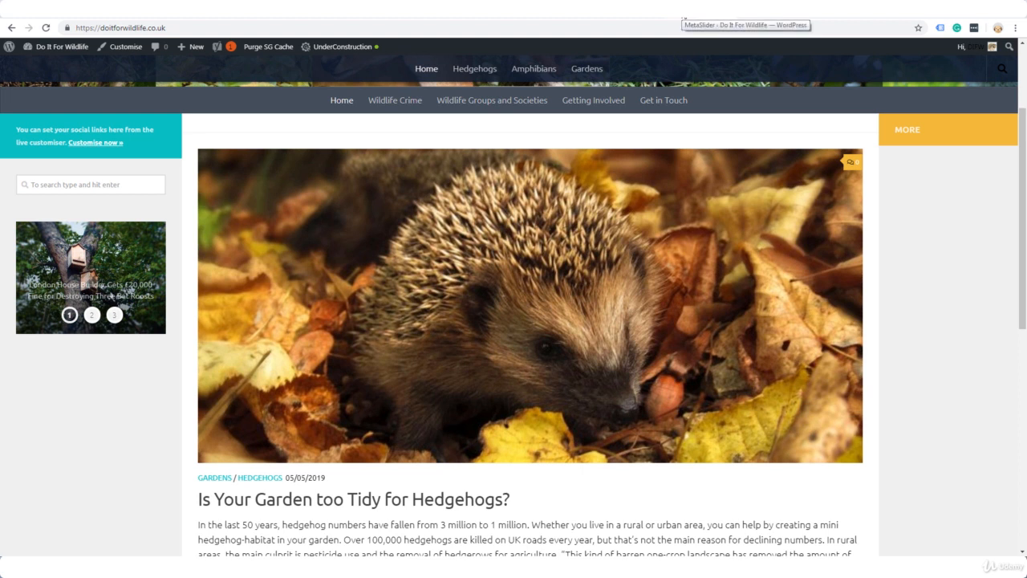
pyautogui.click(91, 315)
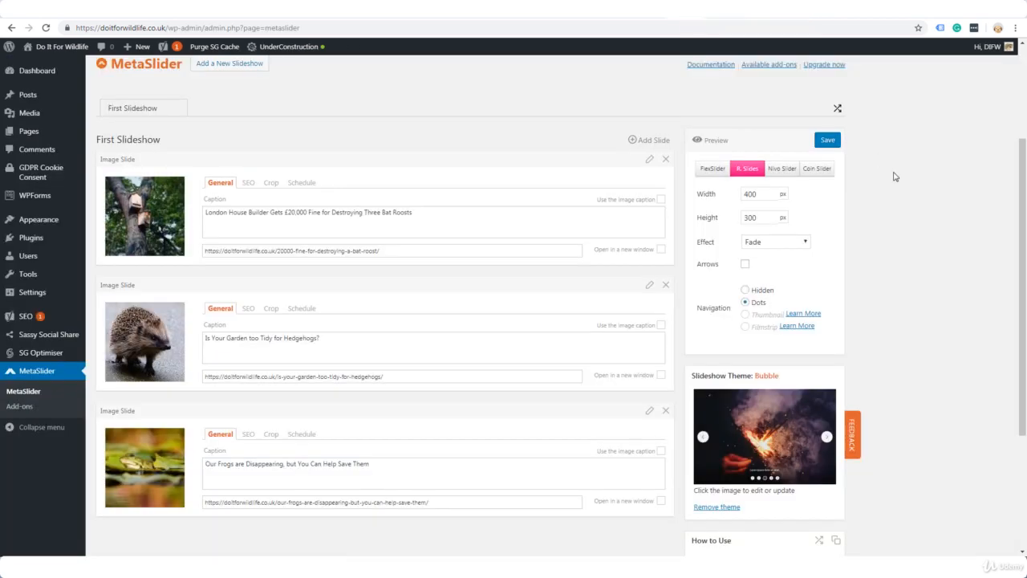
pyautogui.moveTo(578, 191)
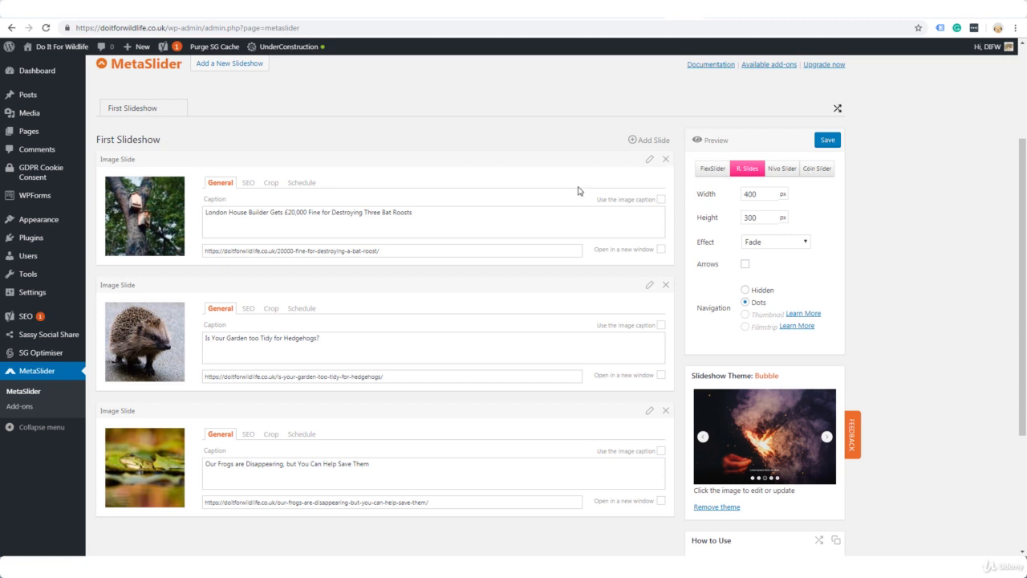
pyautogui.moveTo(315, 154)
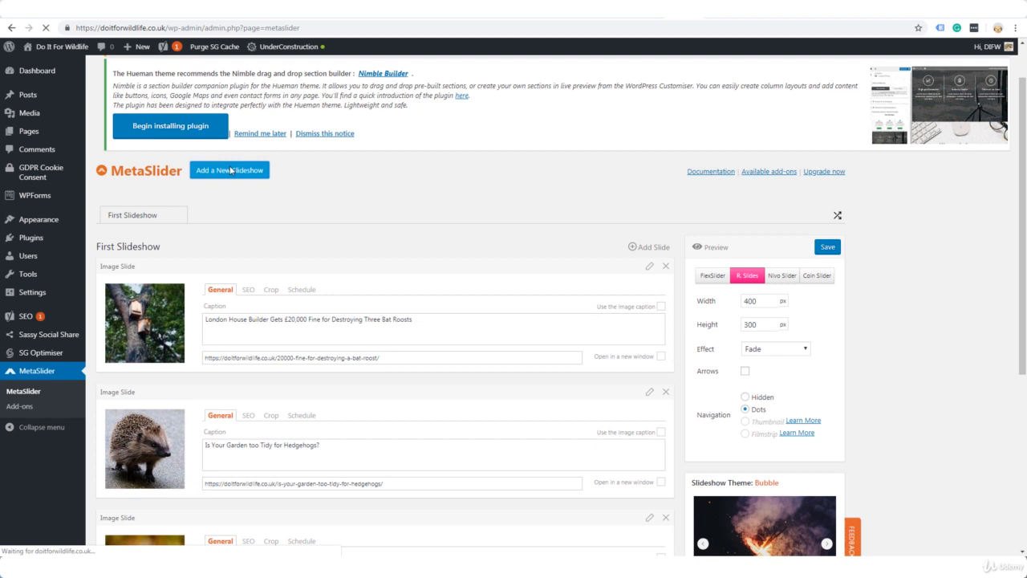
# Create Second Slideshow as a FlexSlider, 700 wide by 300 high
pyautogui.click(229, 170)
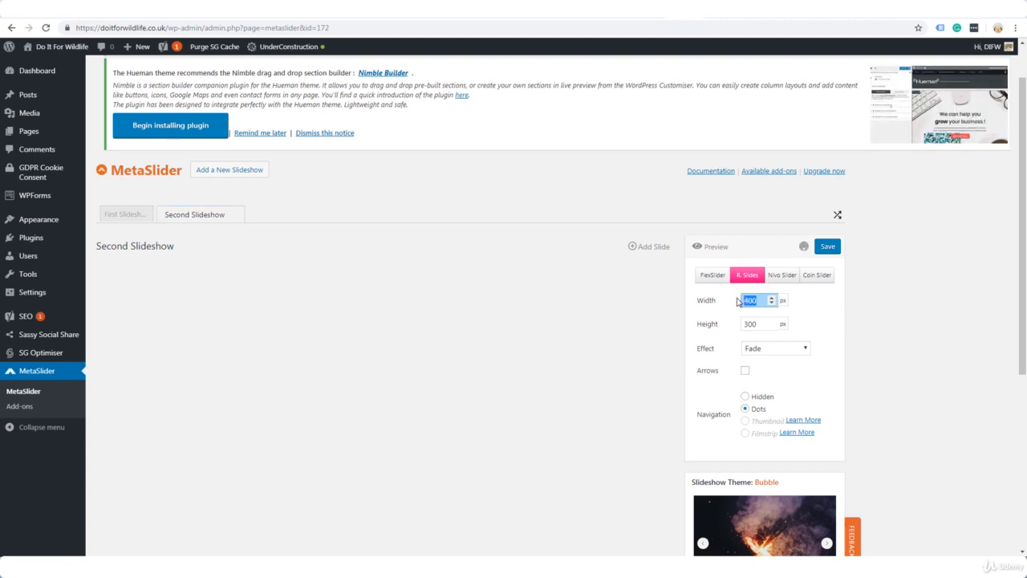
pyautogui.moveTo(738, 302)
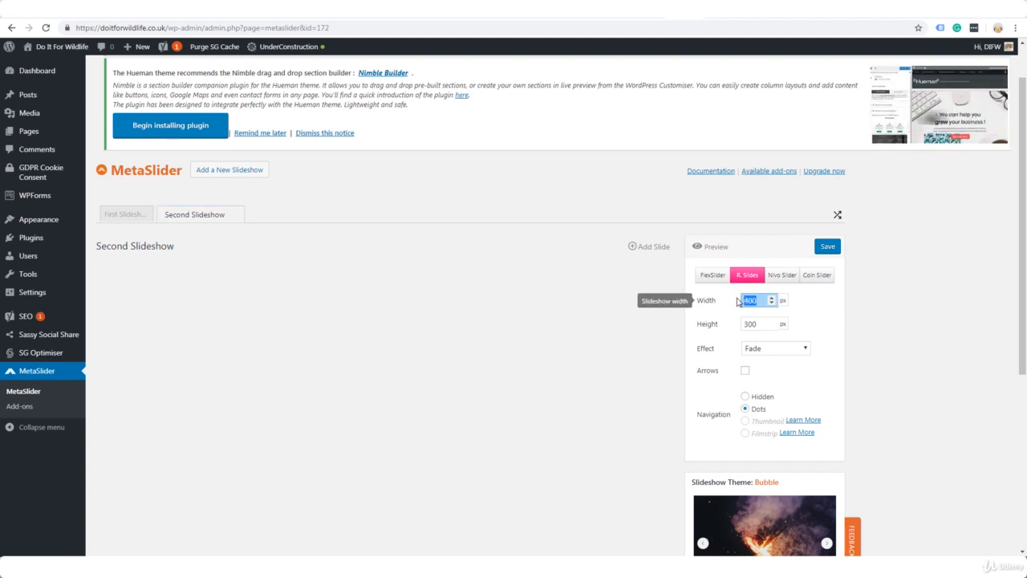
pyautogui.write('700')
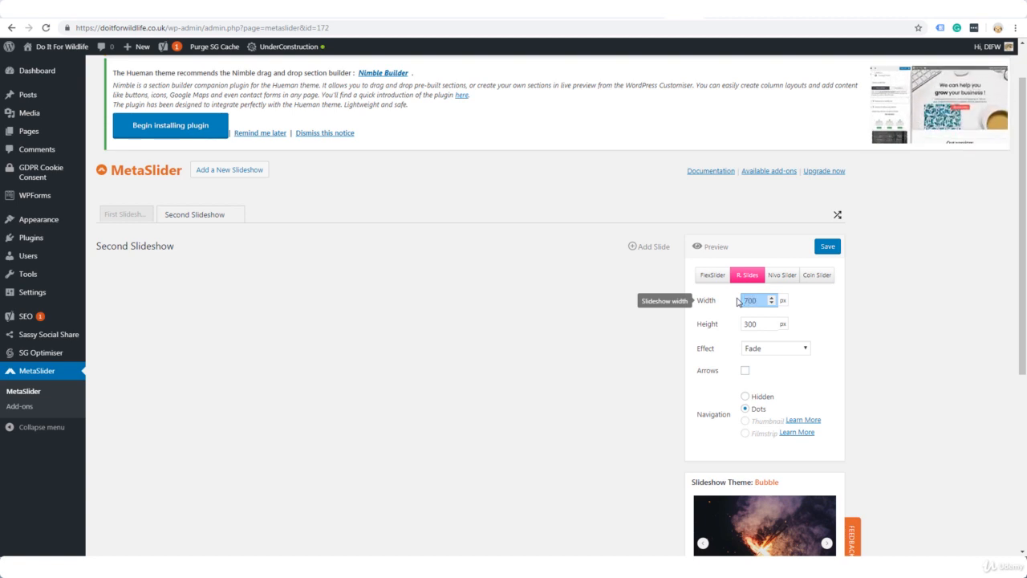
pyautogui.click(715, 275)
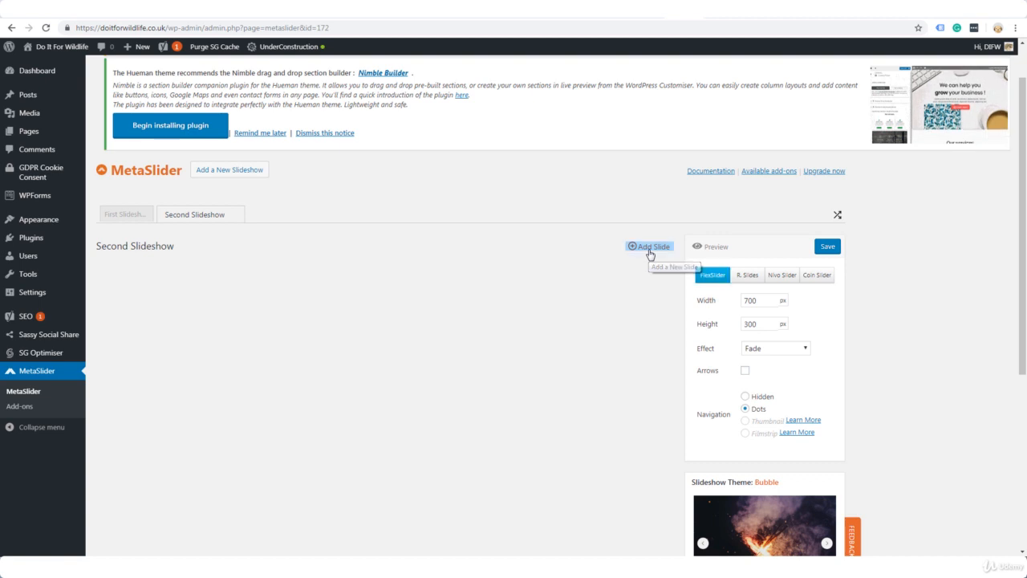
# Add the common frog image as a slide, then pick the hedgehog in autumn leaves image
pyautogui.click(650, 247)
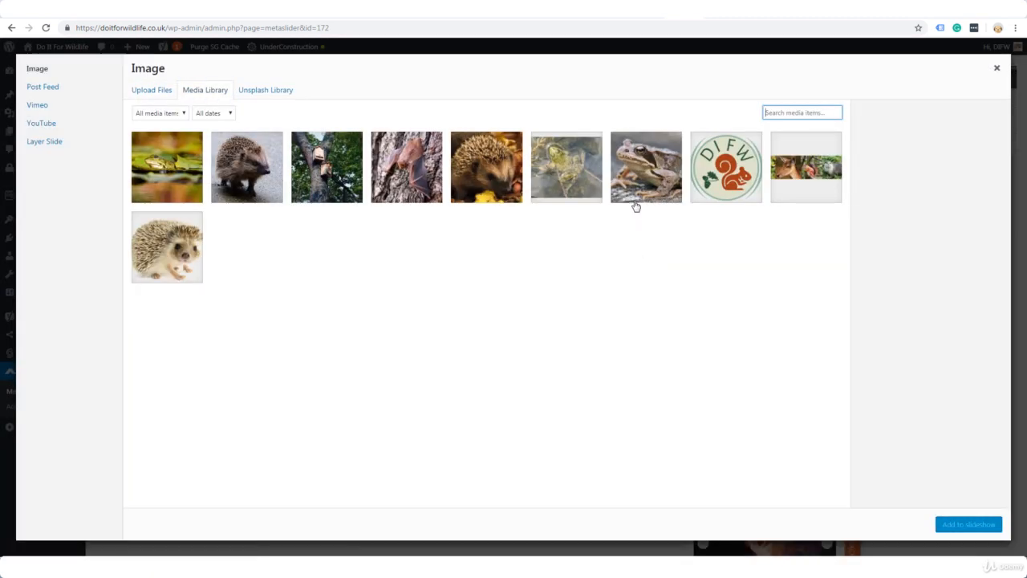
pyautogui.click(645, 167)
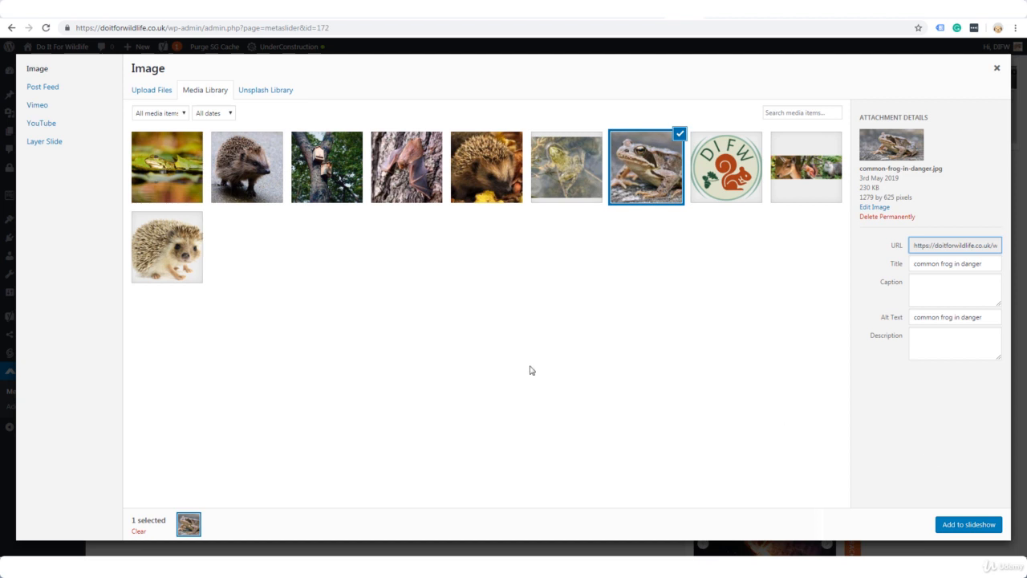
pyautogui.moveTo(968, 527)
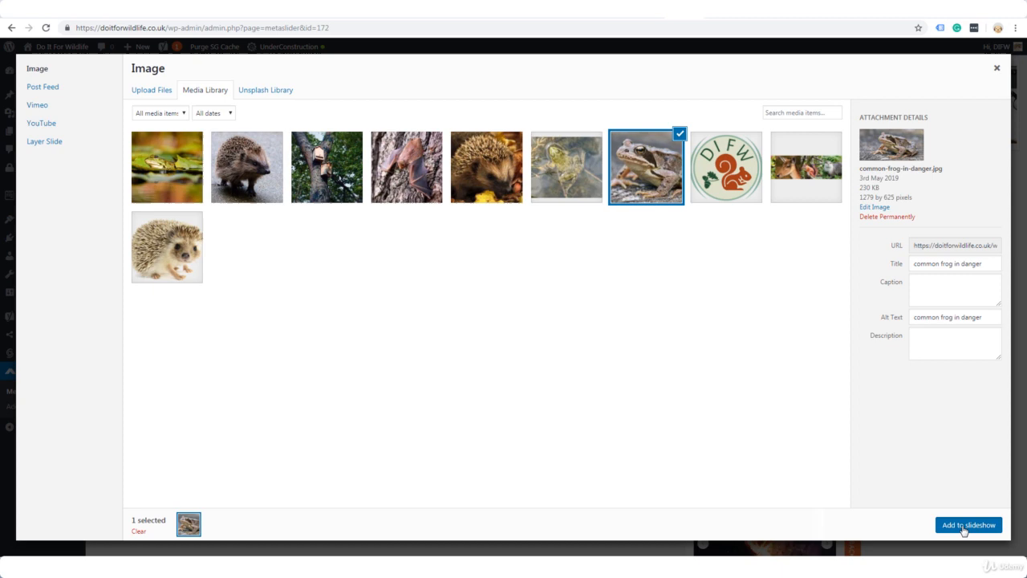
pyautogui.click(153, 90)
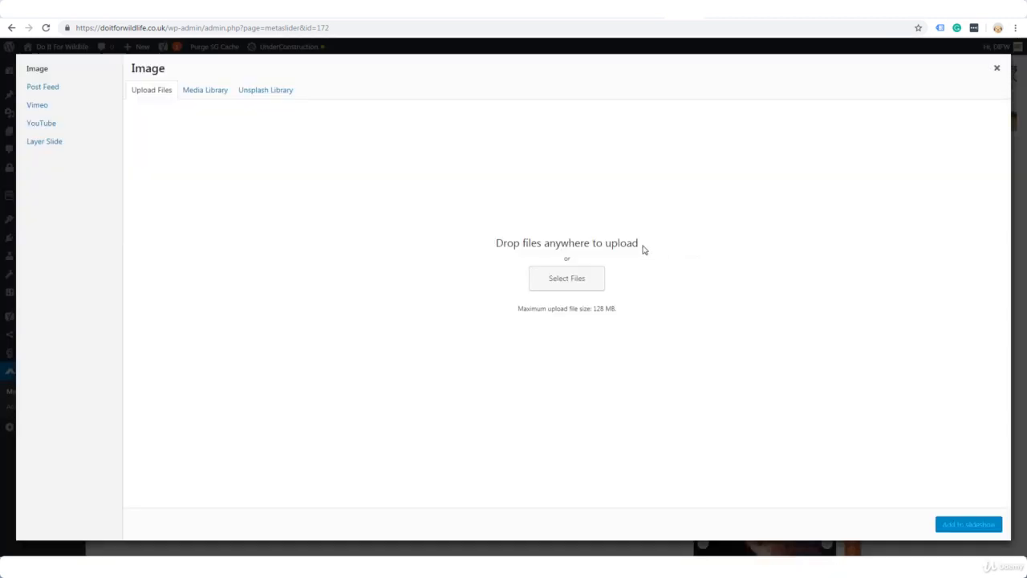
pyautogui.click(488, 166)
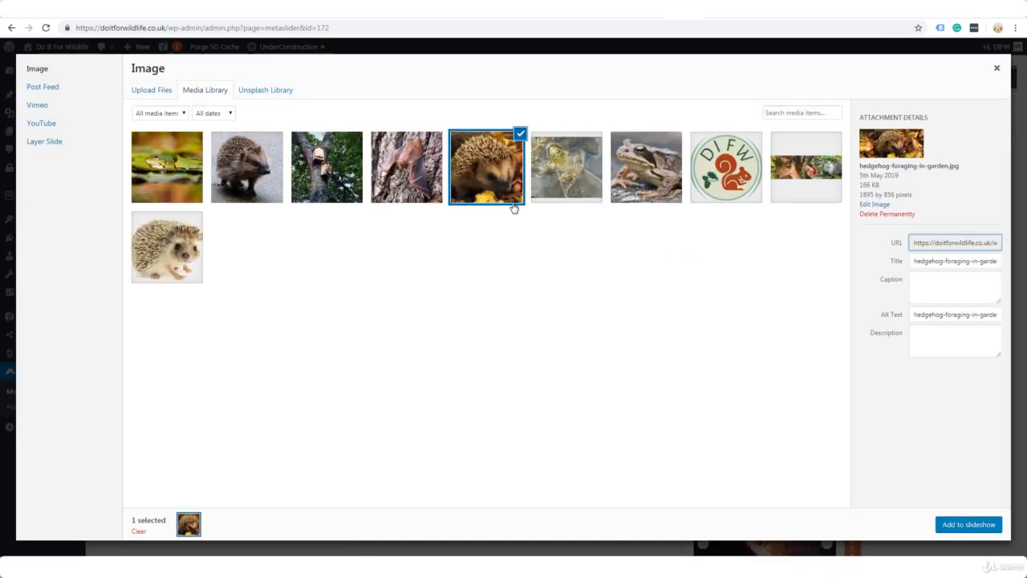
pyautogui.click(968, 525)
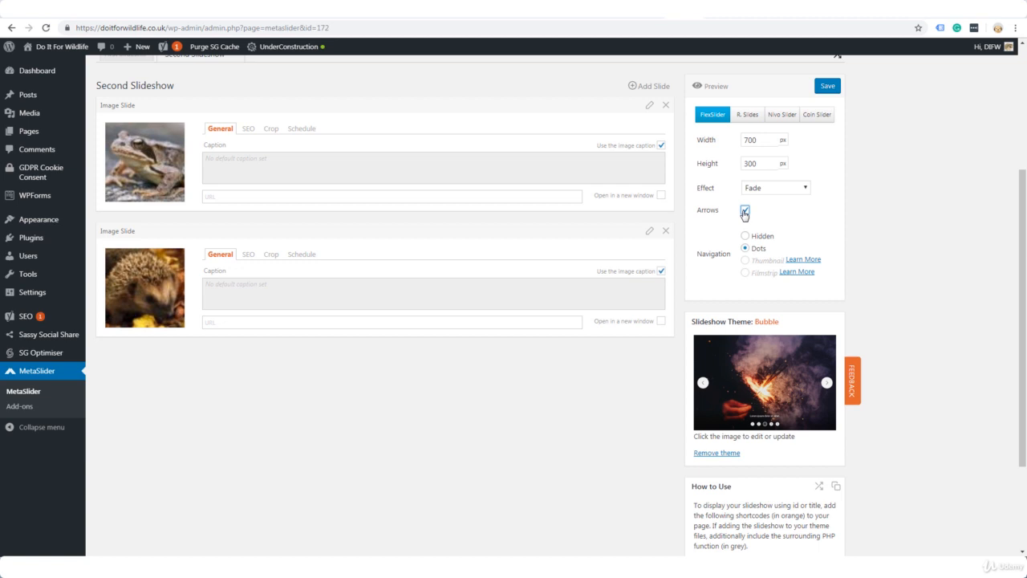
# Select the shortcode [metaslider id="172"] in the How to Use notes for copying
pyautogui.scroll(-3)
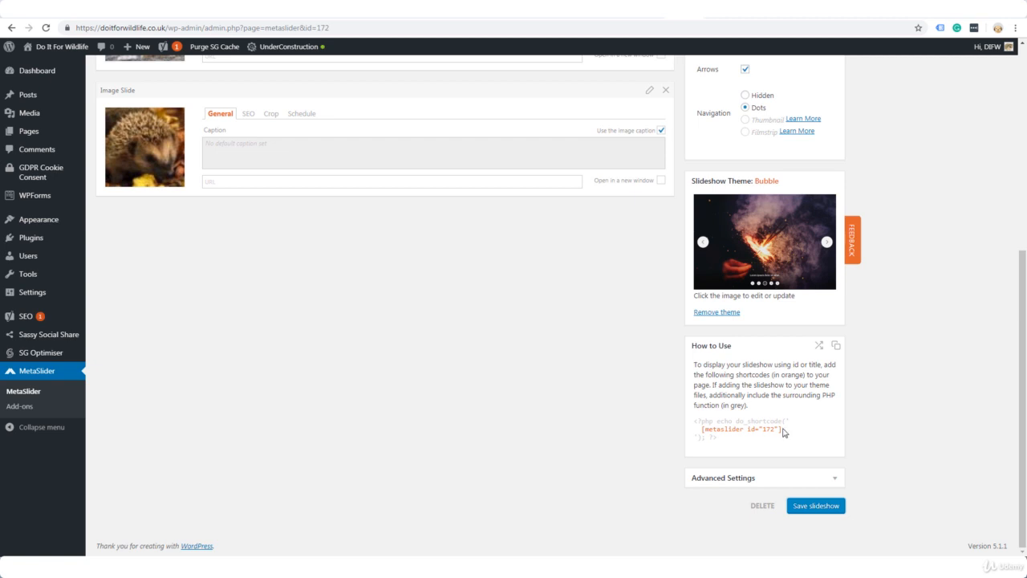
pyautogui.doubleClick(739, 430)
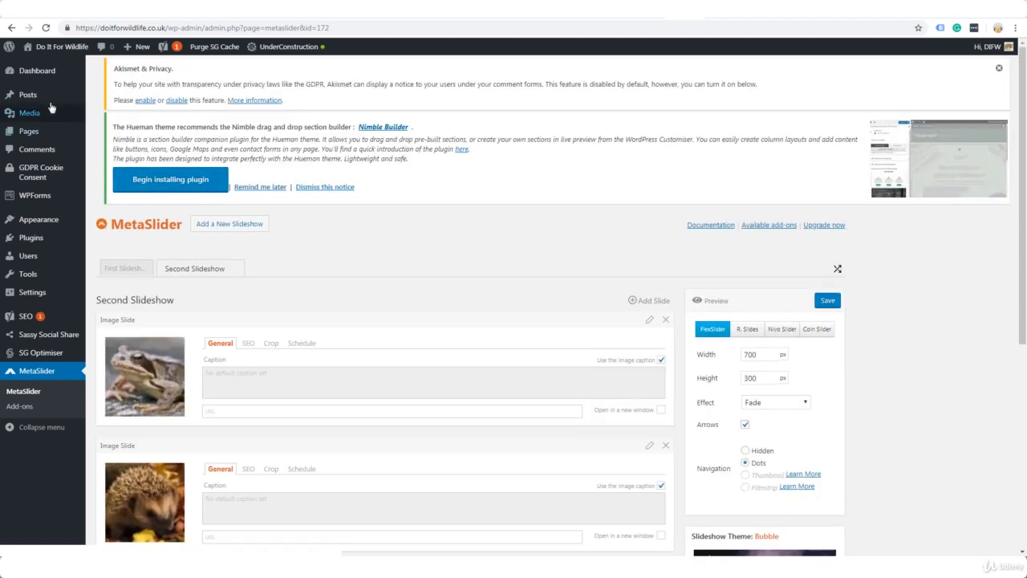
pyautogui.moveTo(29, 93)
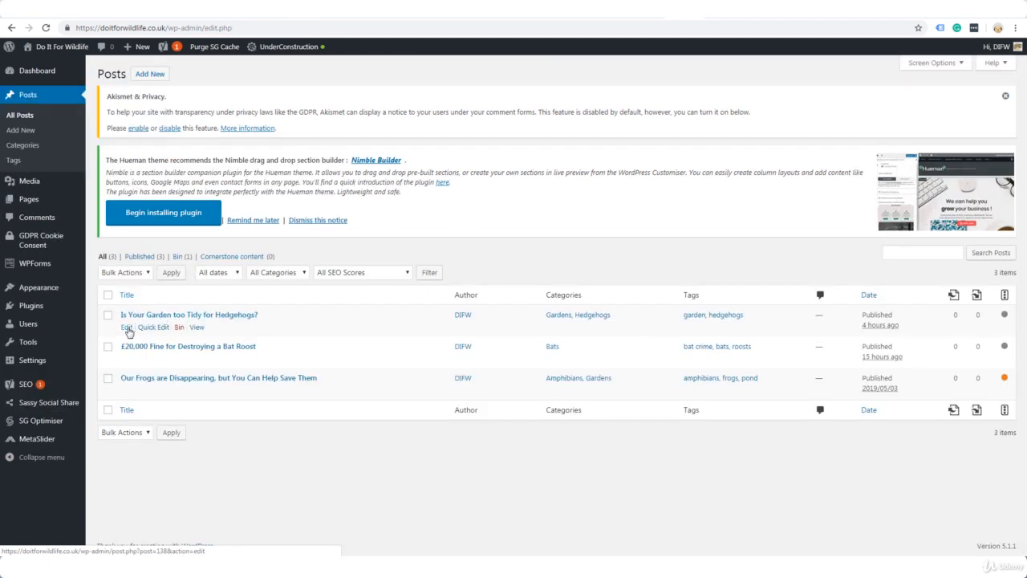
# Embed [metaslider id="172"] in a Shortcode block in the hedgehog post and update it
pyautogui.click(125, 327)
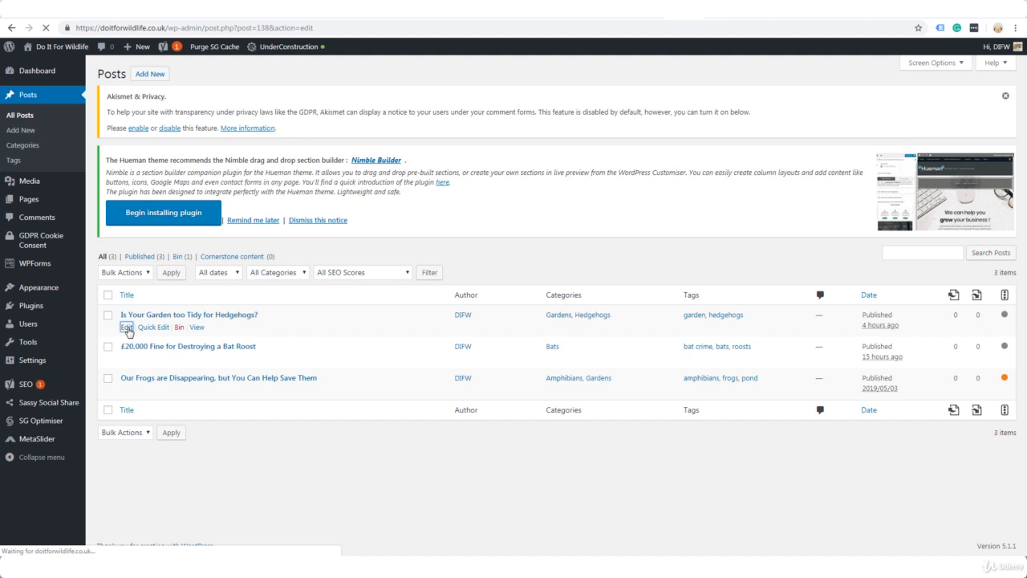
pyautogui.click(123, 327)
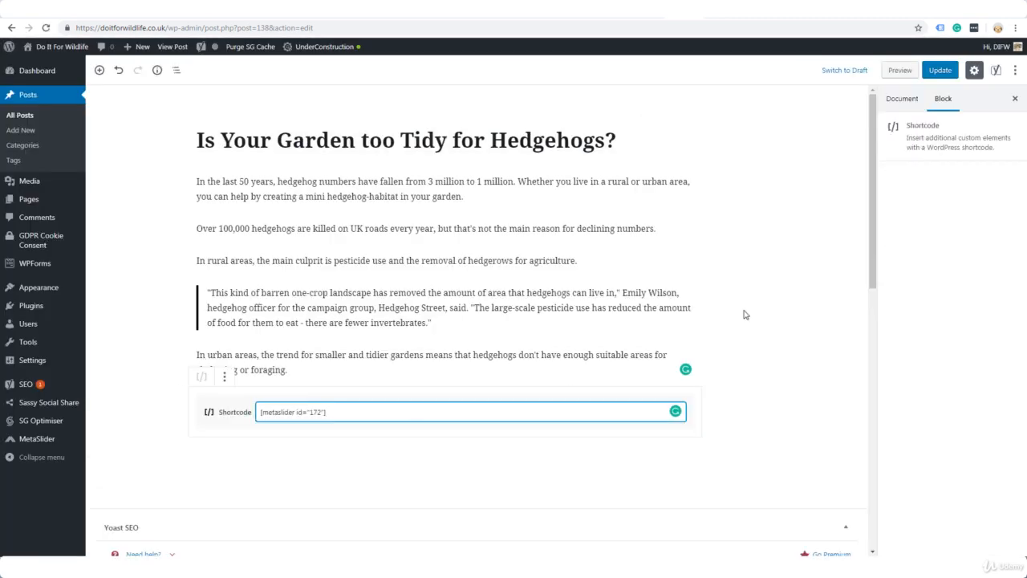
pyautogui.click(941, 69)
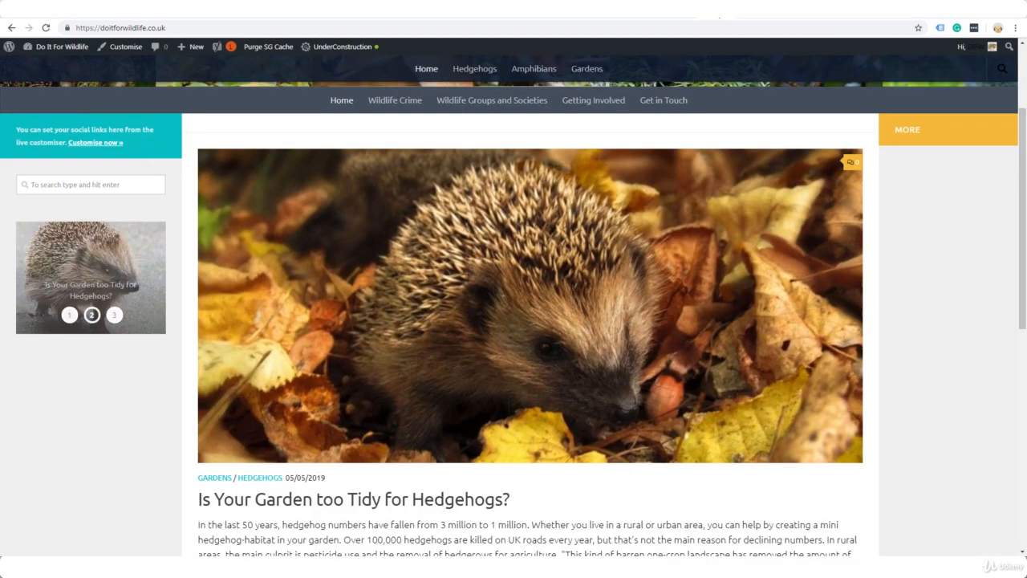
# Check the live hedgehog post shows the frog slideshow inline, then return to the editor
pyautogui.click(356, 499)
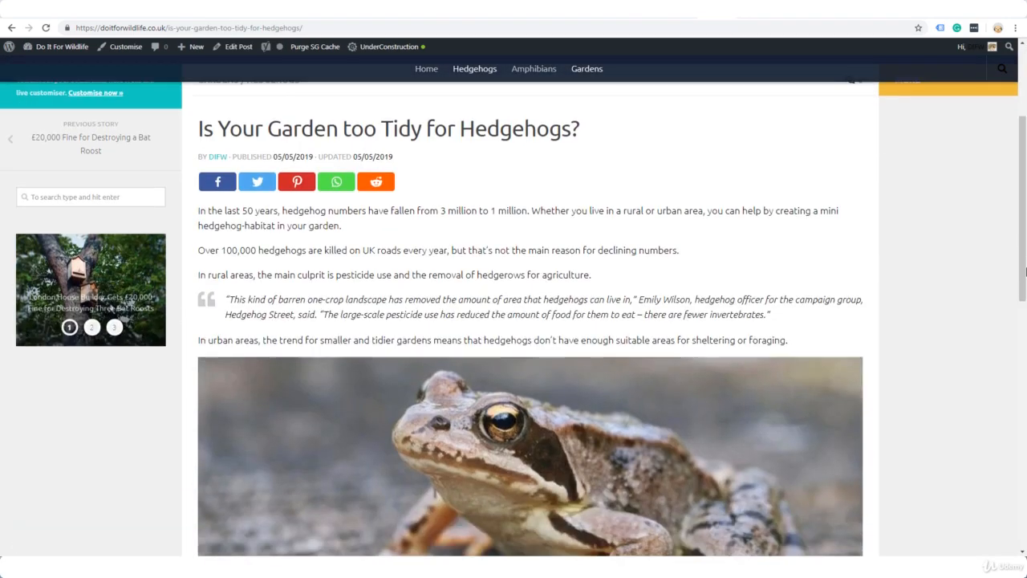
pyautogui.scroll(-3)
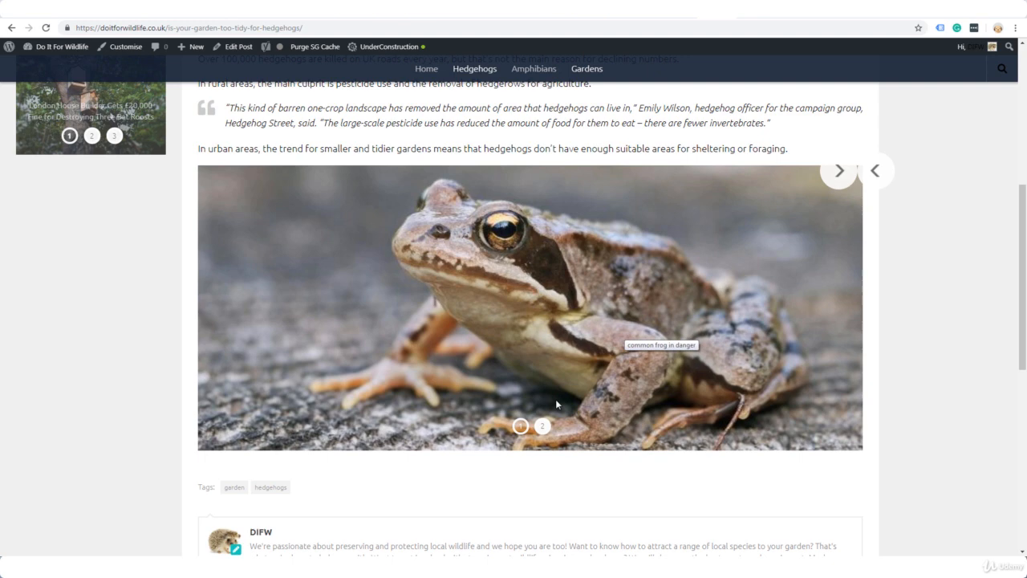
pyautogui.click(238, 44)
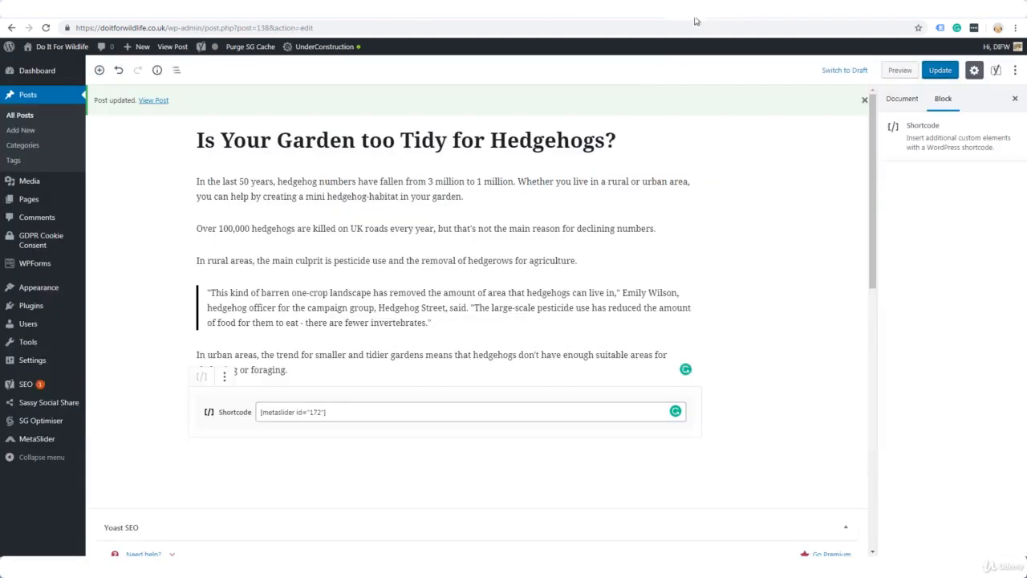
pyautogui.moveTo(37, 440)
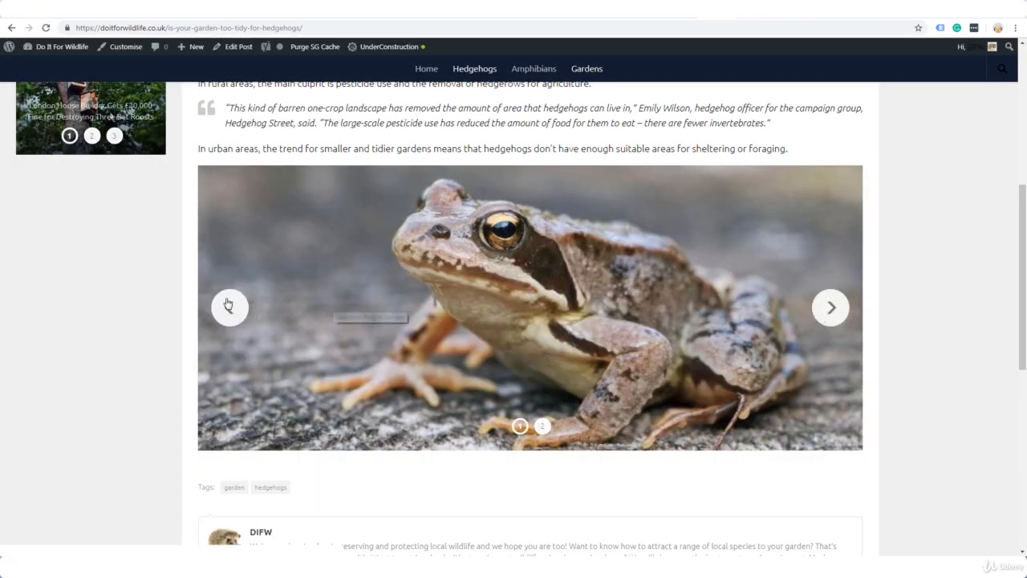
# Step the embedded slideshow forward with the next arrow from the frog to the hedgehog slide
pyautogui.scroll(-3)
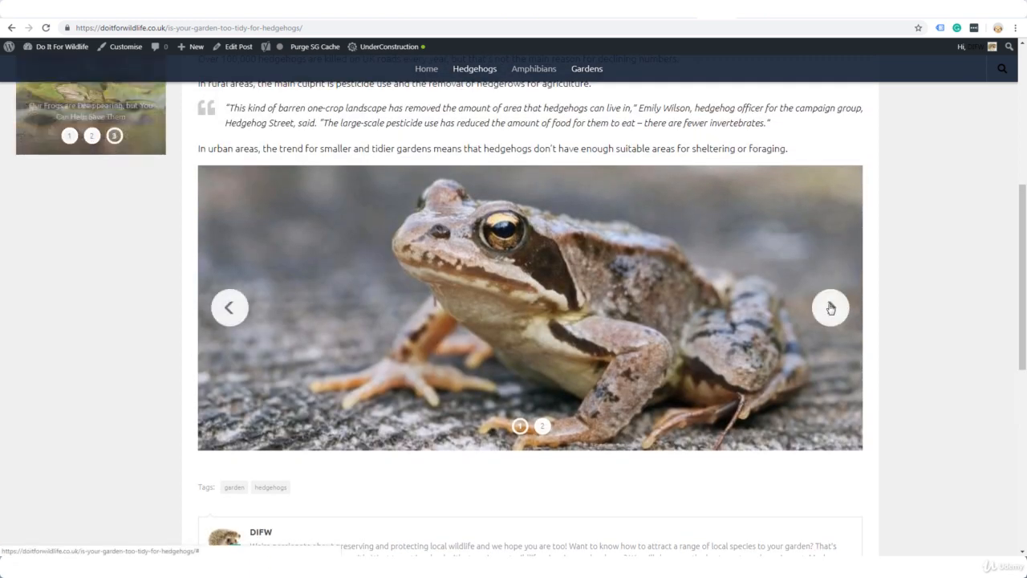
pyautogui.click(831, 308)
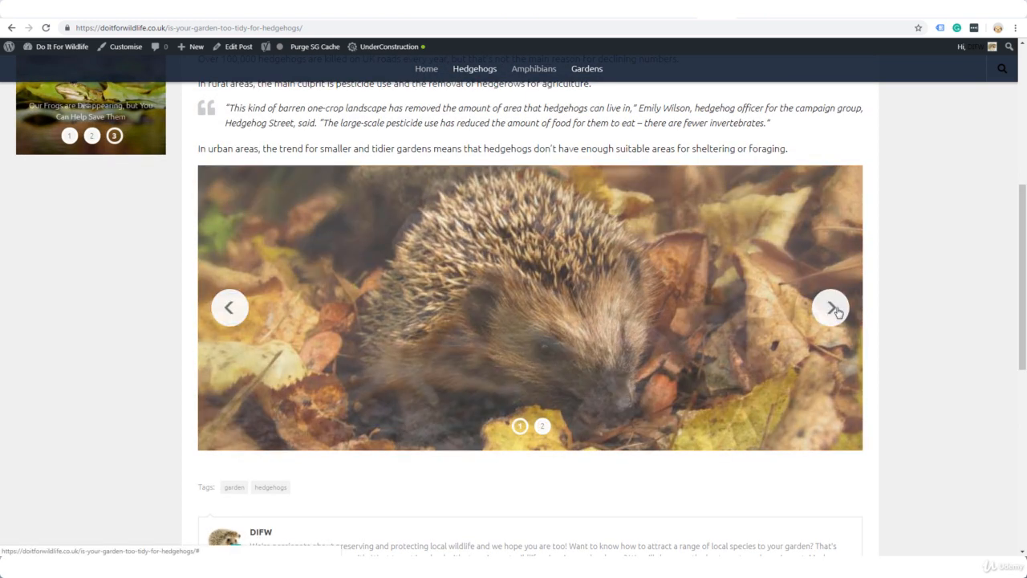
pyautogui.click(831, 308)
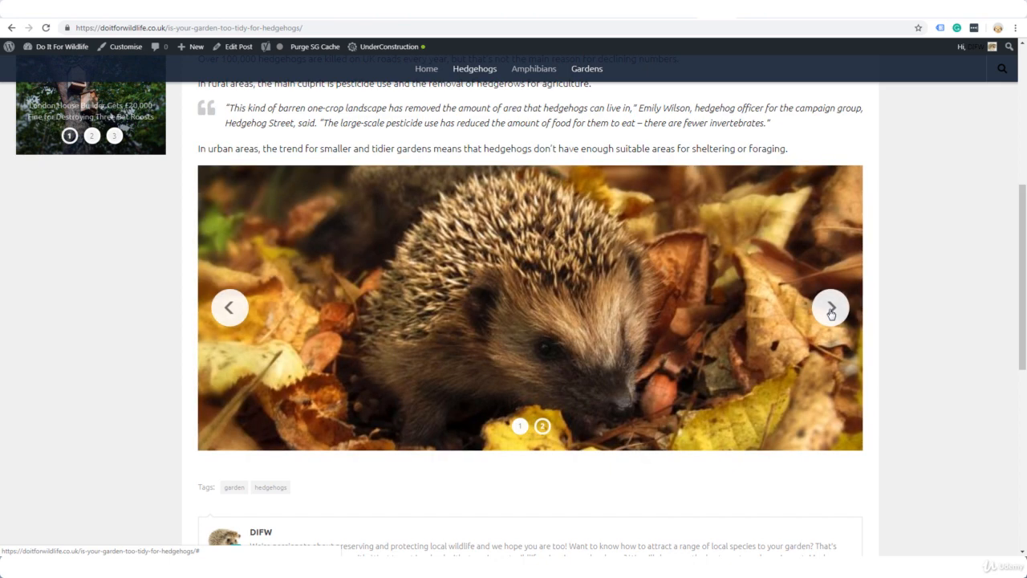
pyautogui.click(828, 308)
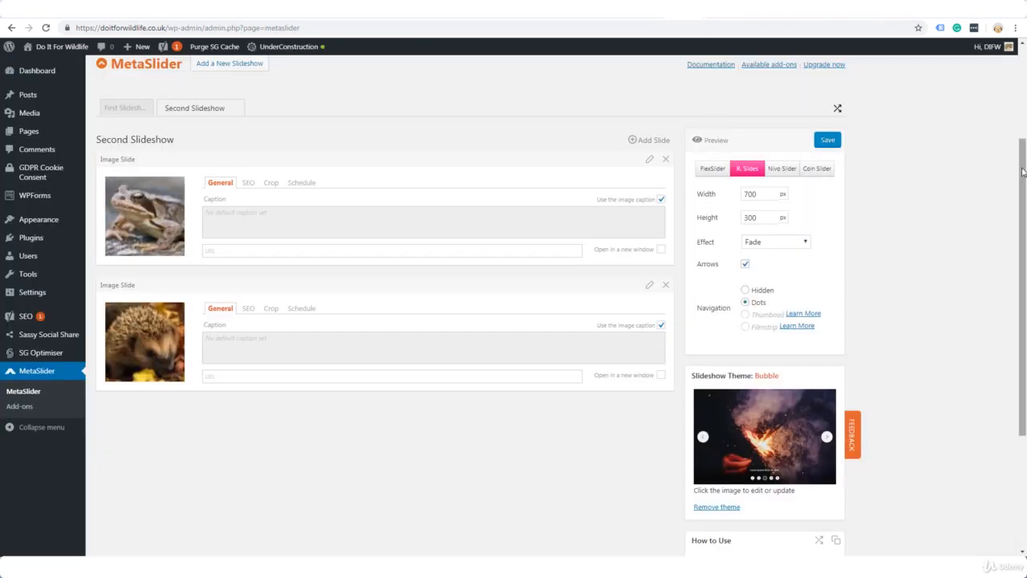
pyautogui.moveTo(280, 151)
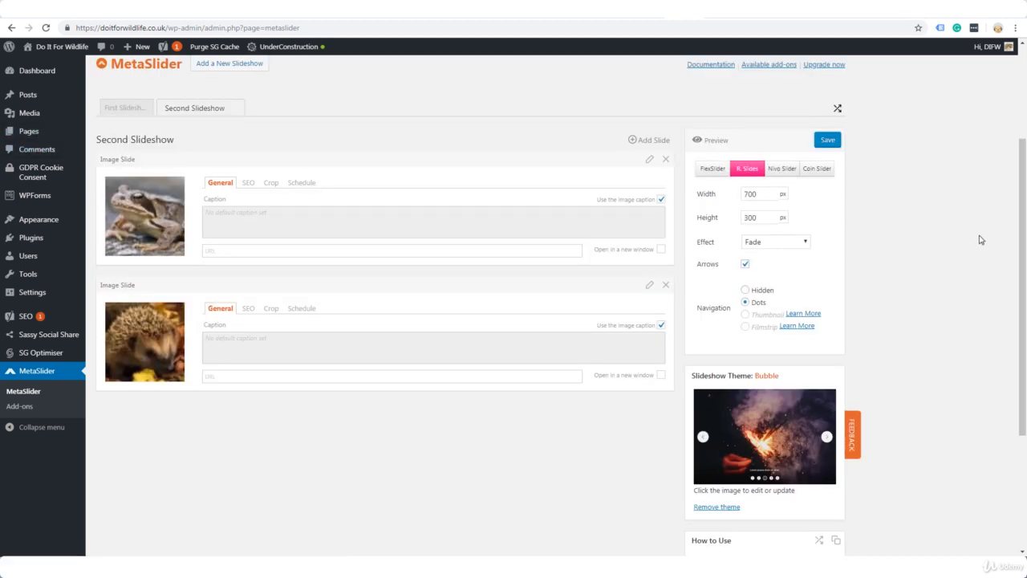
pyautogui.scroll(-3)
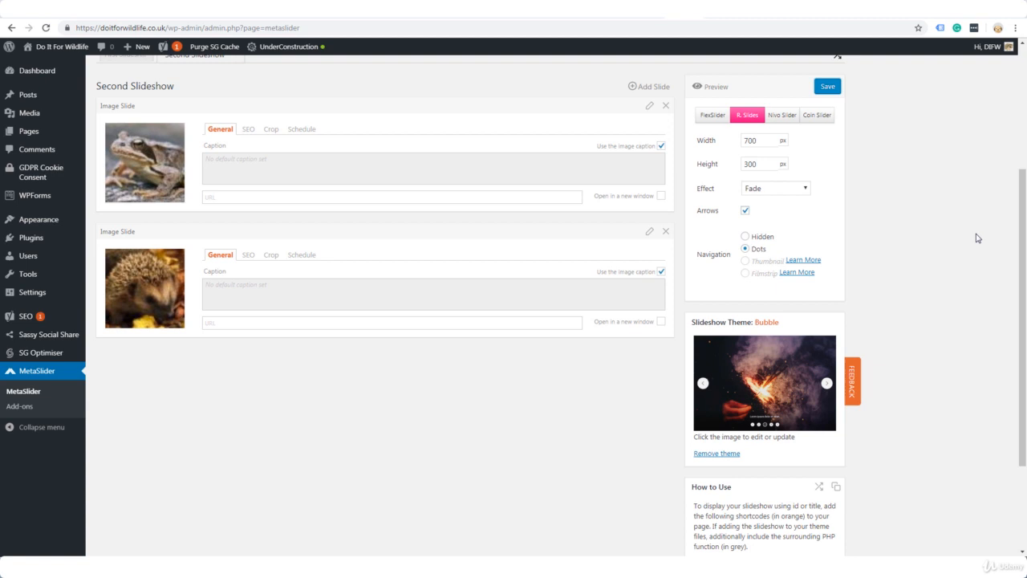
pyautogui.scroll(-3)
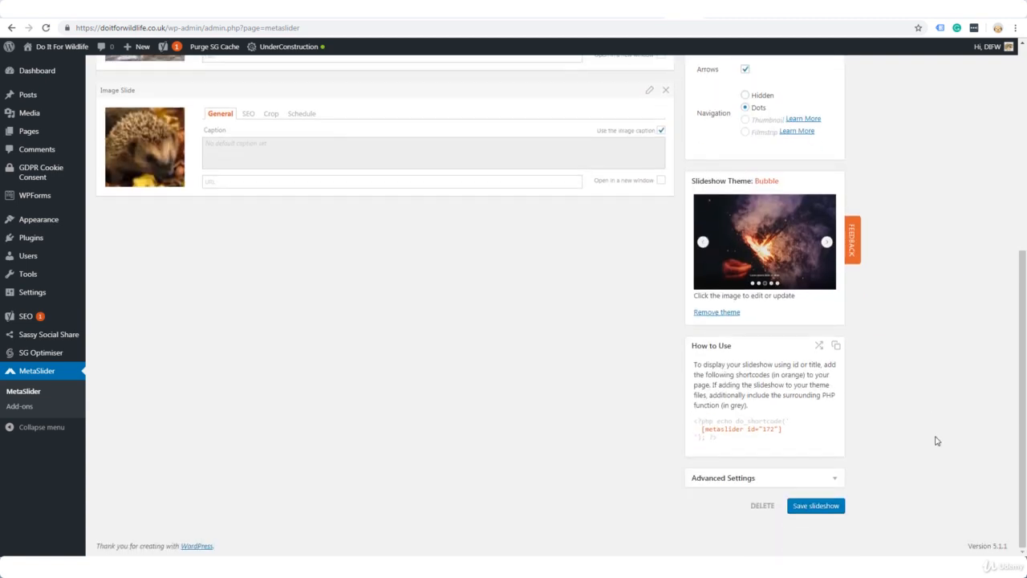